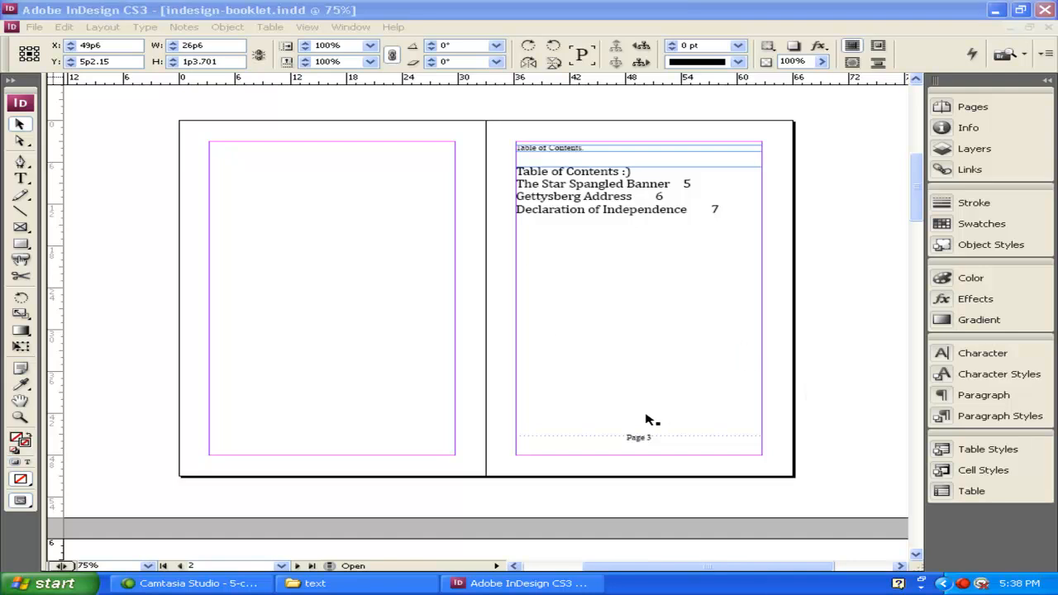
# Step: Via the Pages panel, start a new section on spread 4-5 with page numbering at 1
pyautogui.scroll(-3)
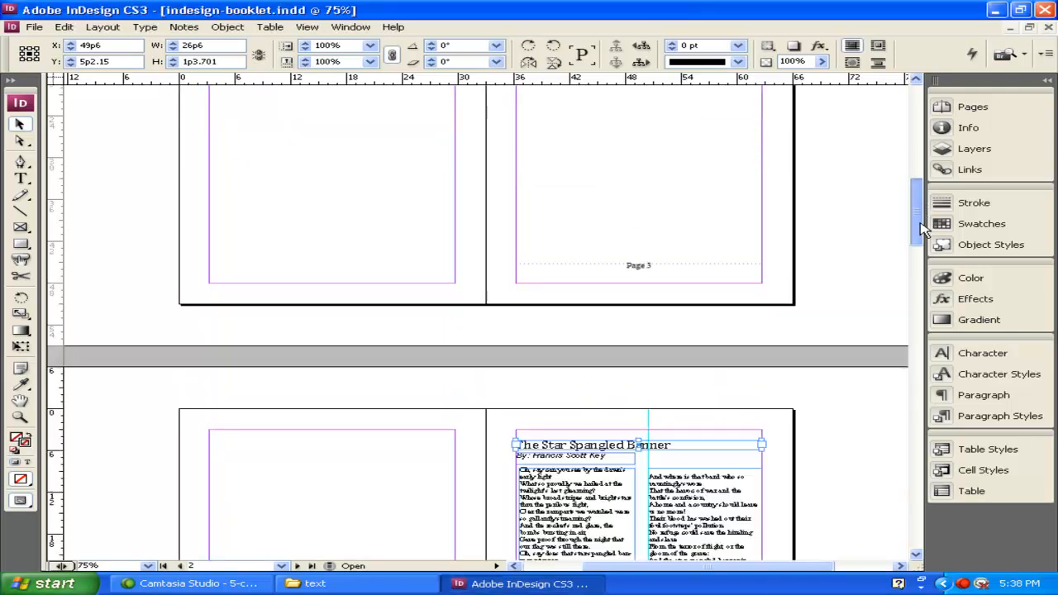
pyautogui.scroll(-3)
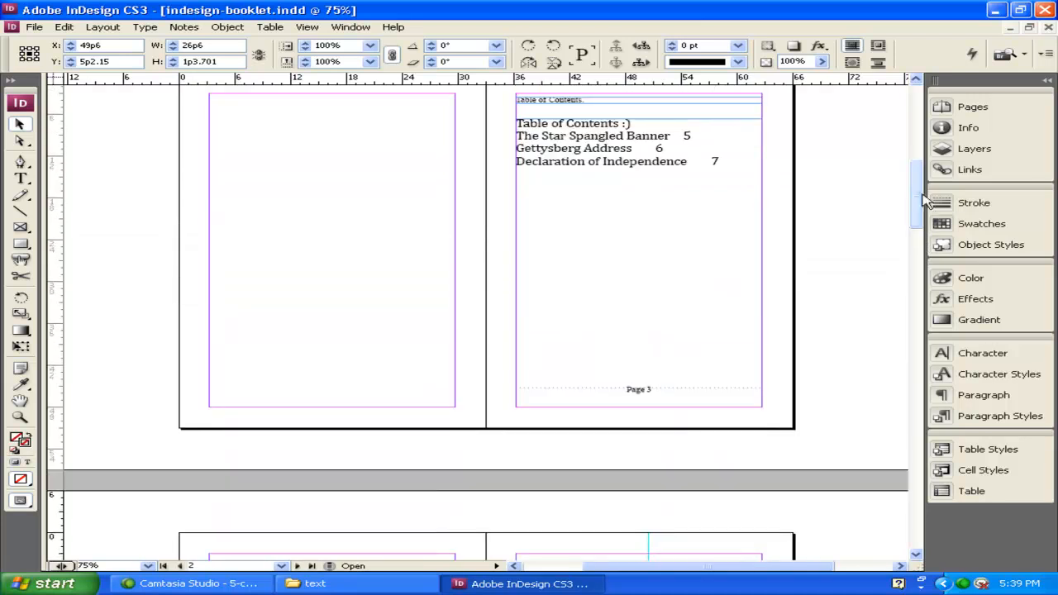
pyautogui.click(972, 106)
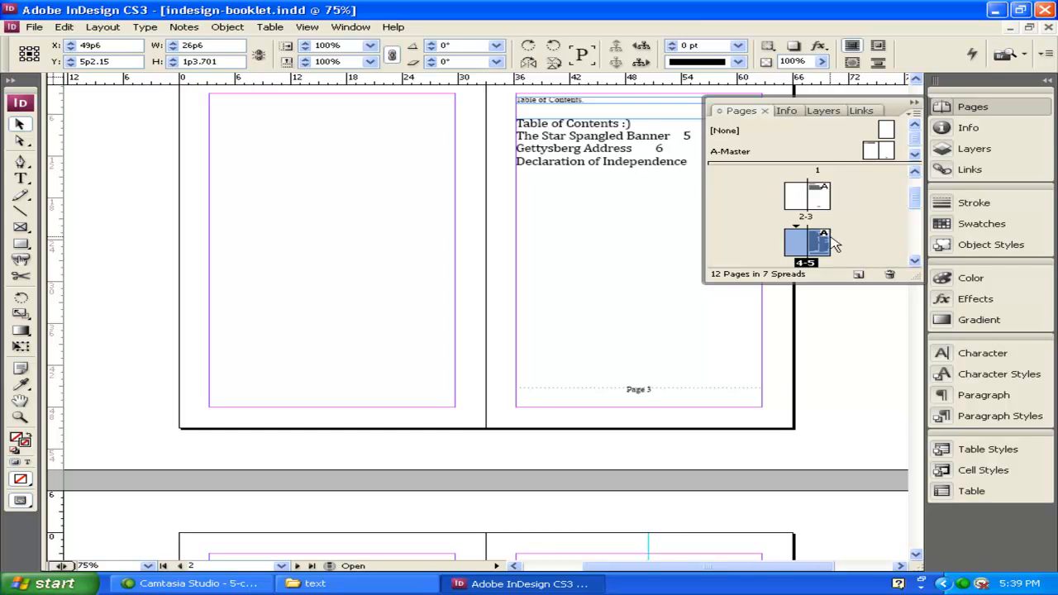
pyautogui.rightClick(805, 241)
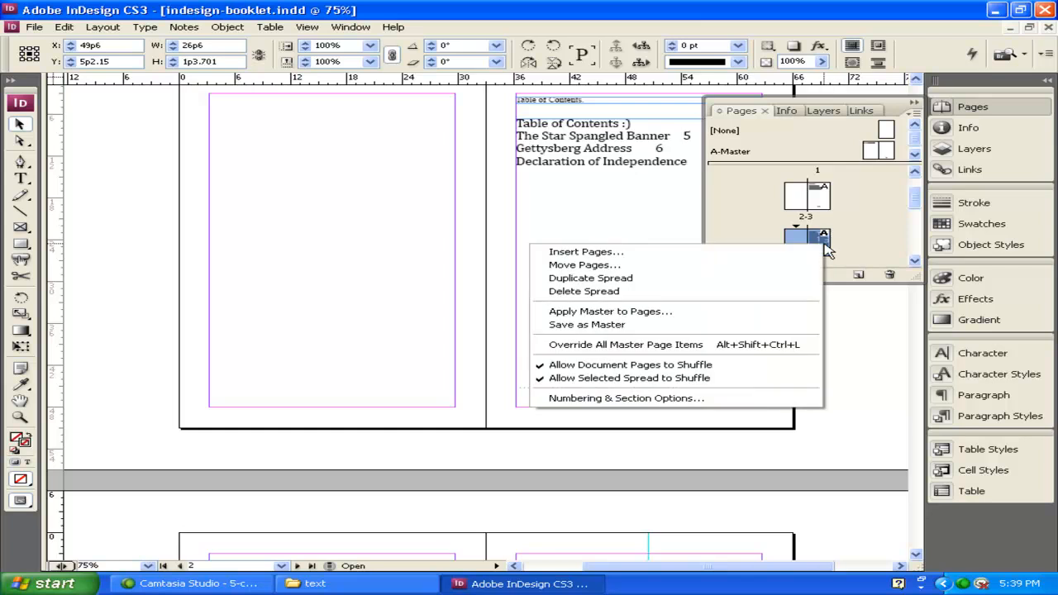
pyautogui.moveTo(626, 396)
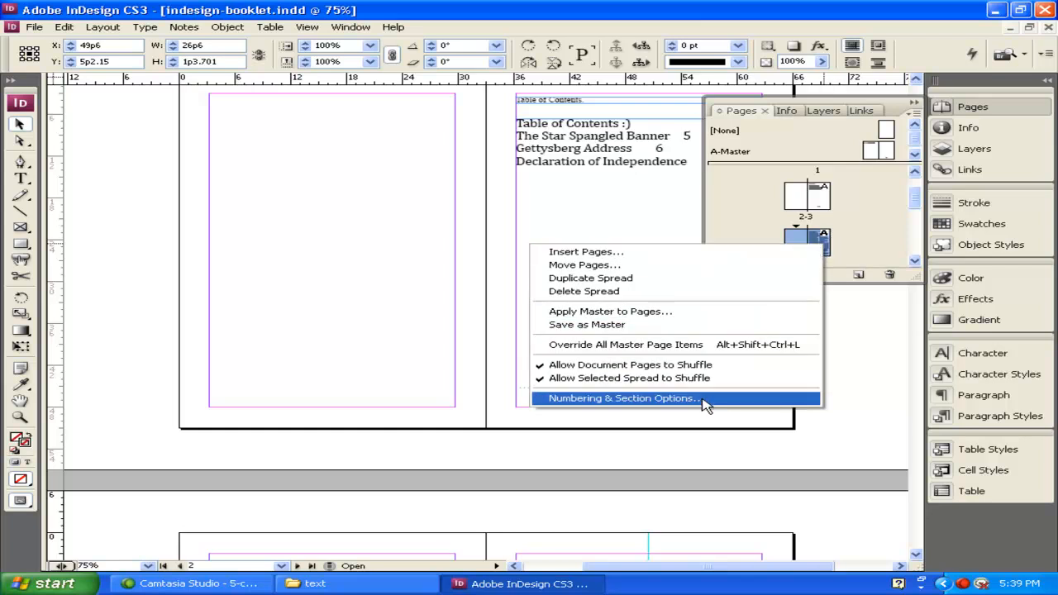
pyautogui.click(620, 397)
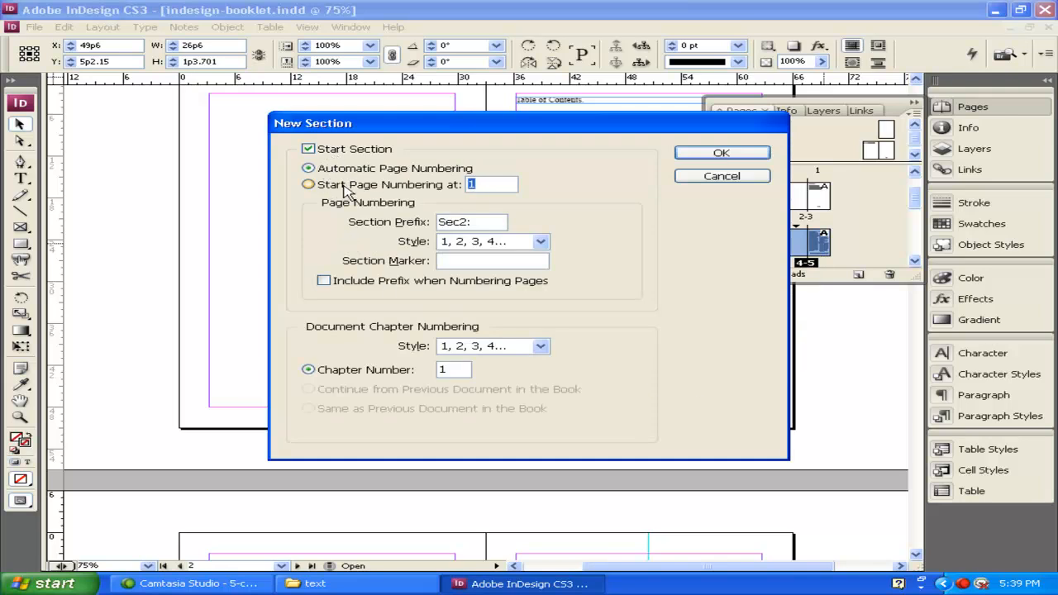
pyautogui.click(308, 185)
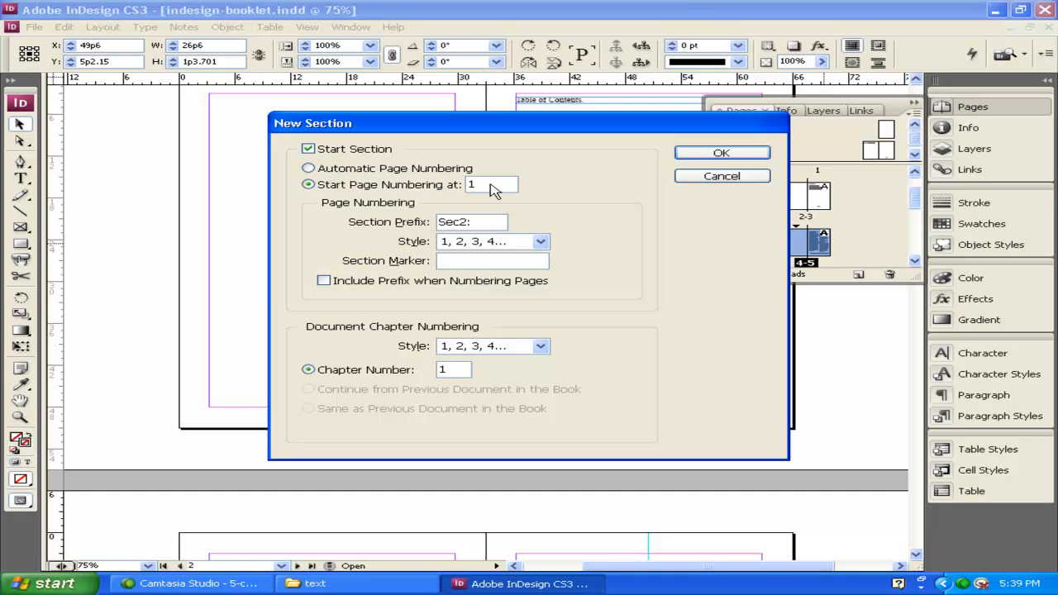
pyautogui.click(720, 152)
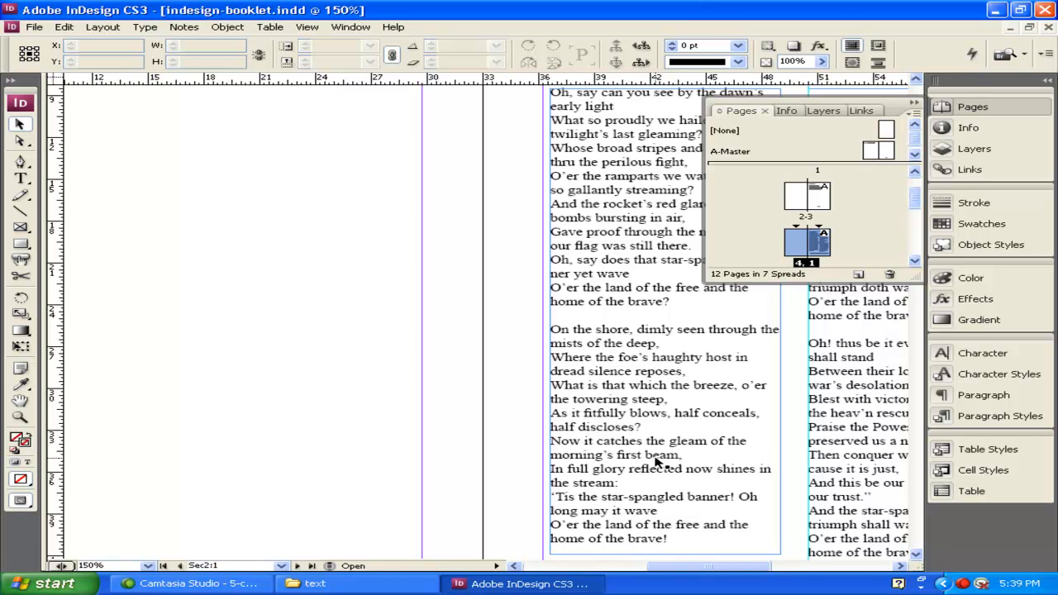
pyautogui.hscroll(3)
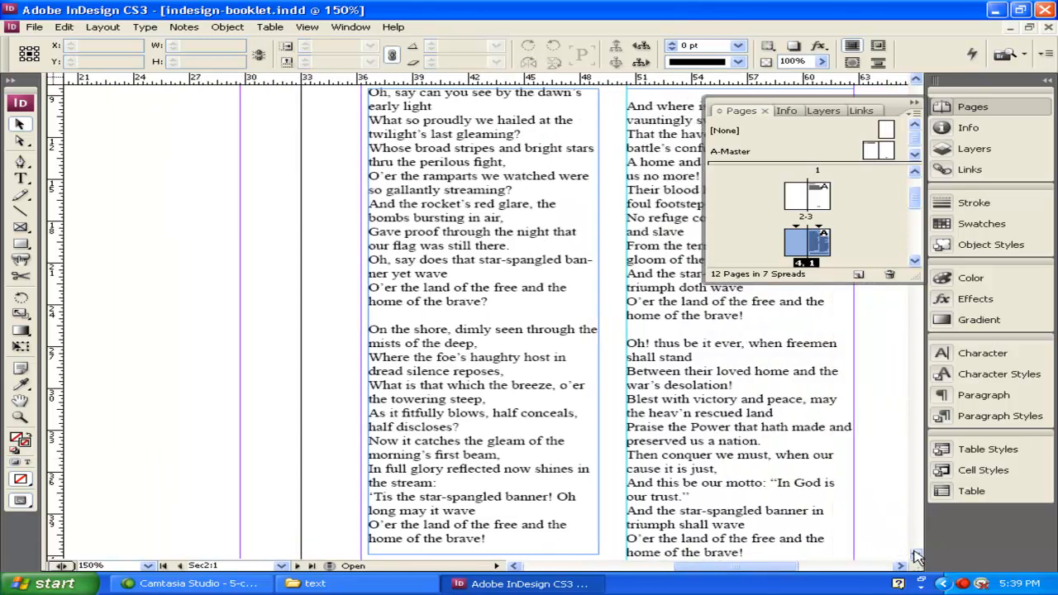
pyautogui.scroll(-3)
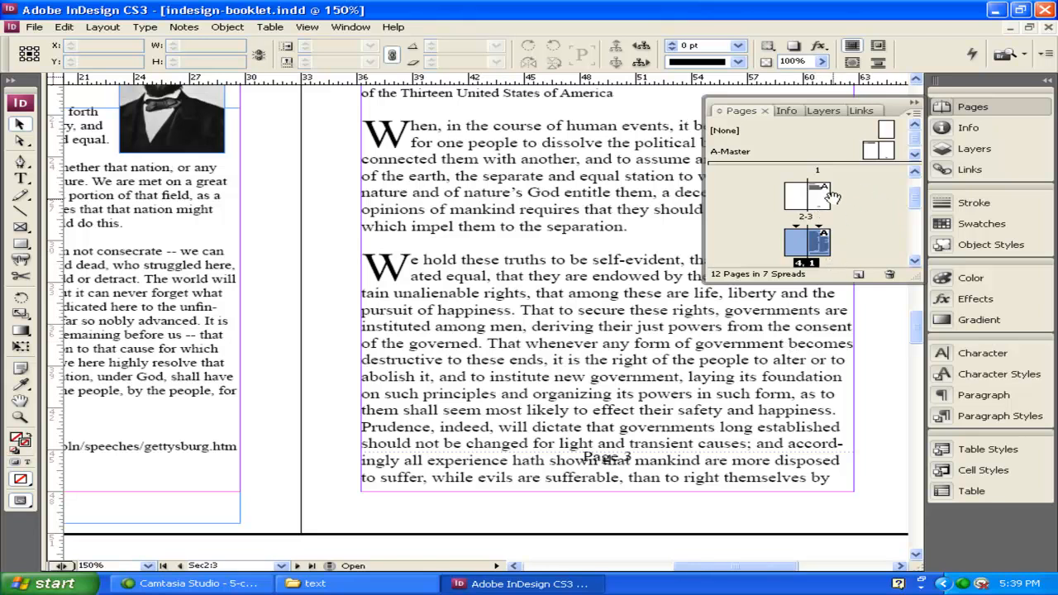
pyautogui.moveTo(818, 248)
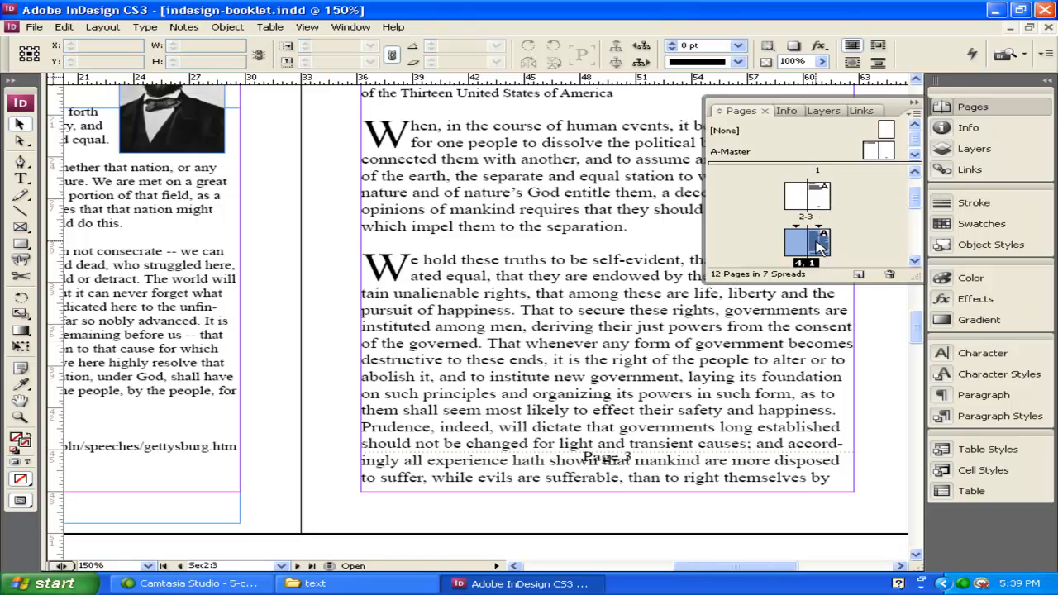
pyautogui.rightClick(806, 239)
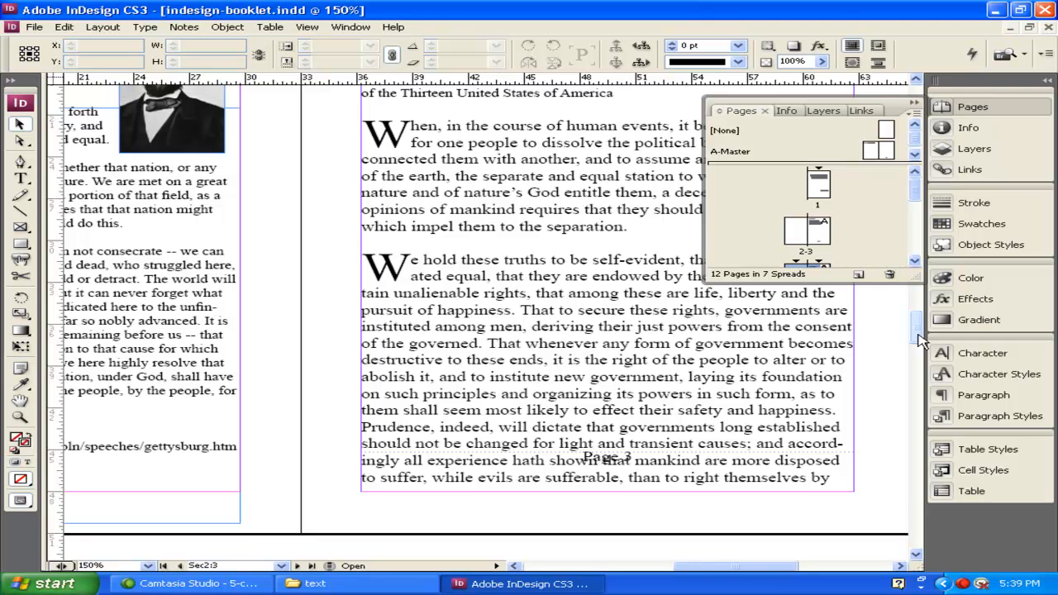
pyautogui.scroll(-3)
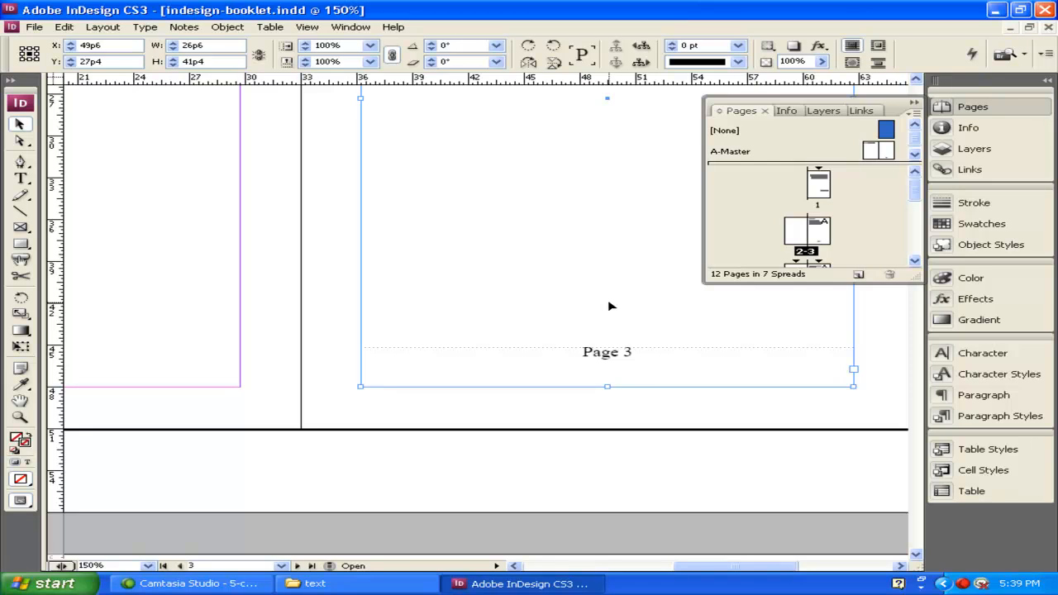
pyautogui.moveTo(873, 157)
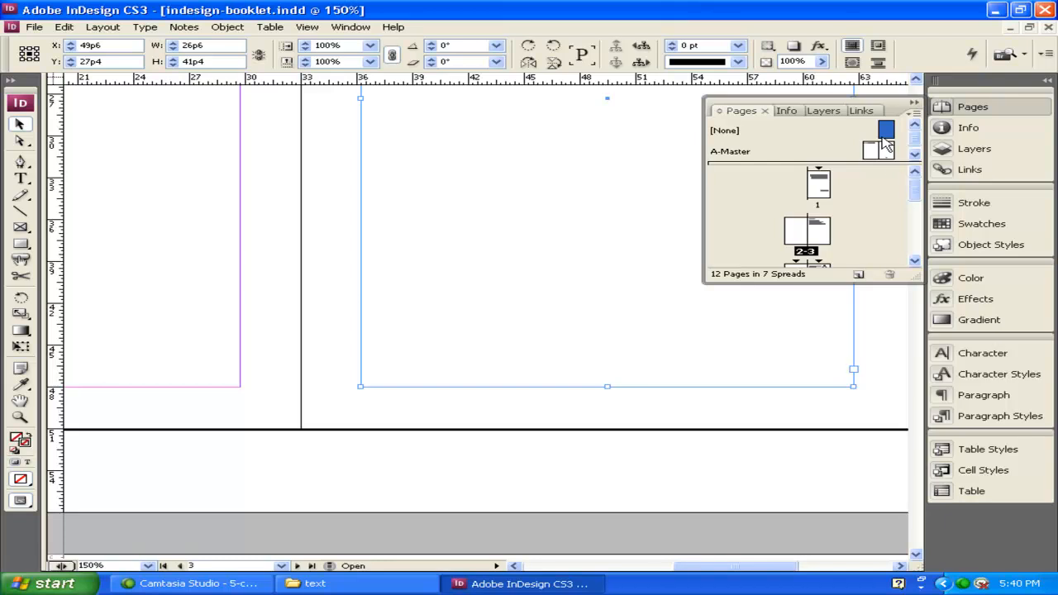
pyautogui.rightClick(818, 182)
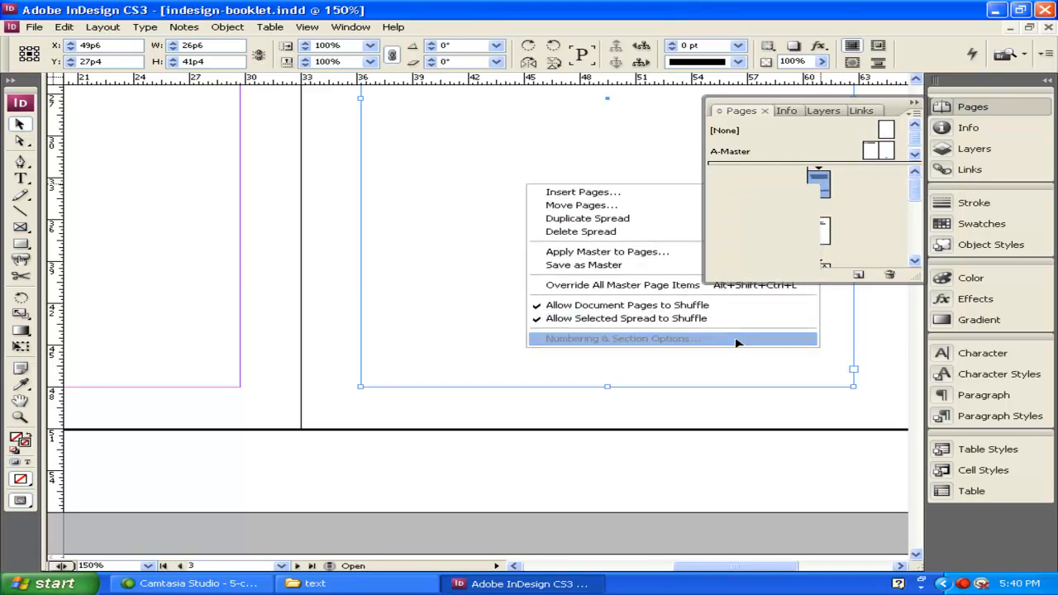
pyautogui.click(621, 337)
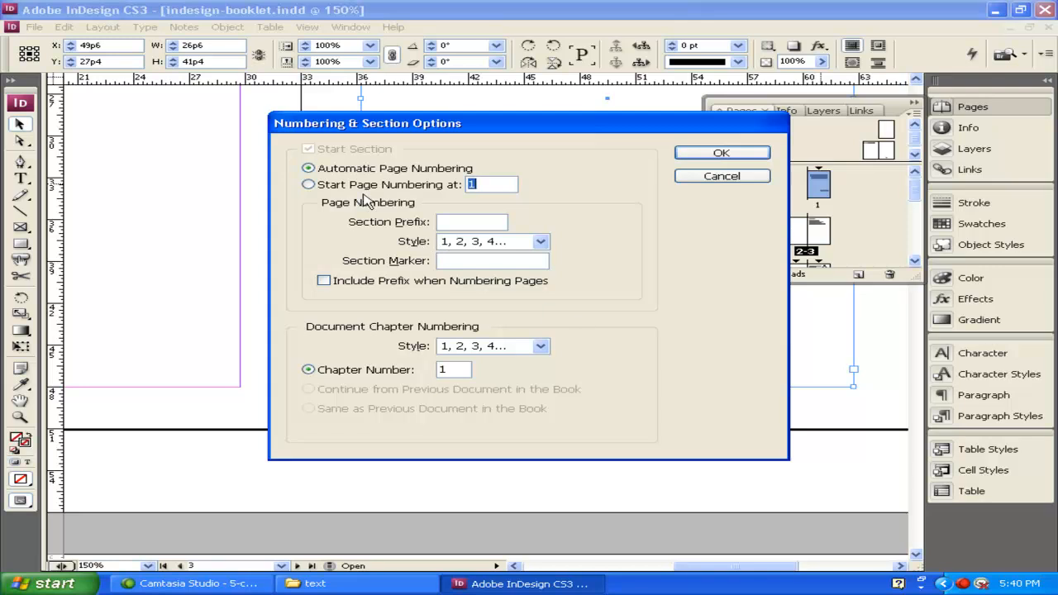
pyautogui.click(307, 185)
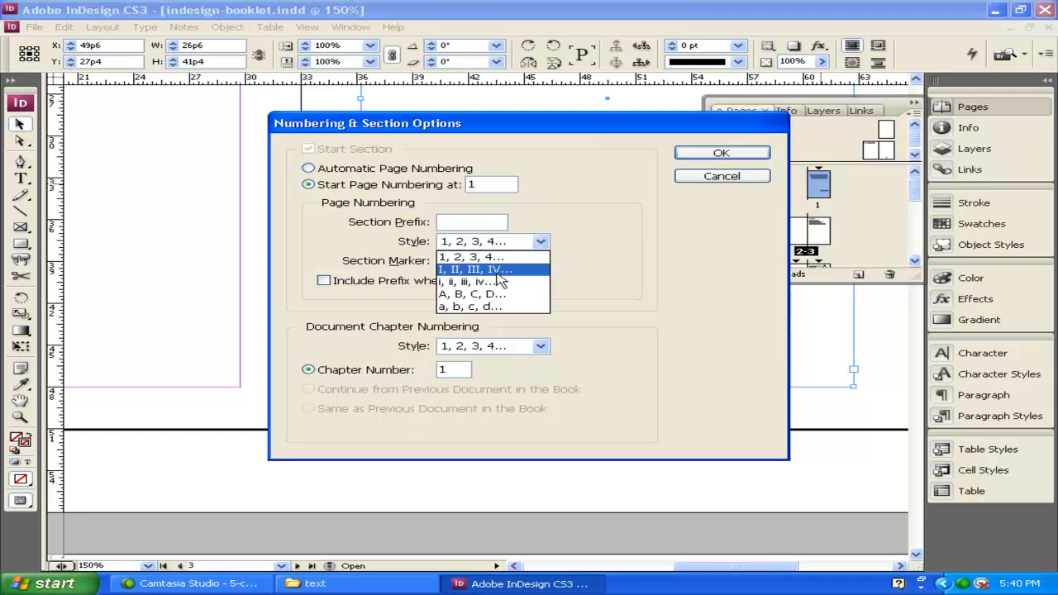
pyautogui.click(472, 281)
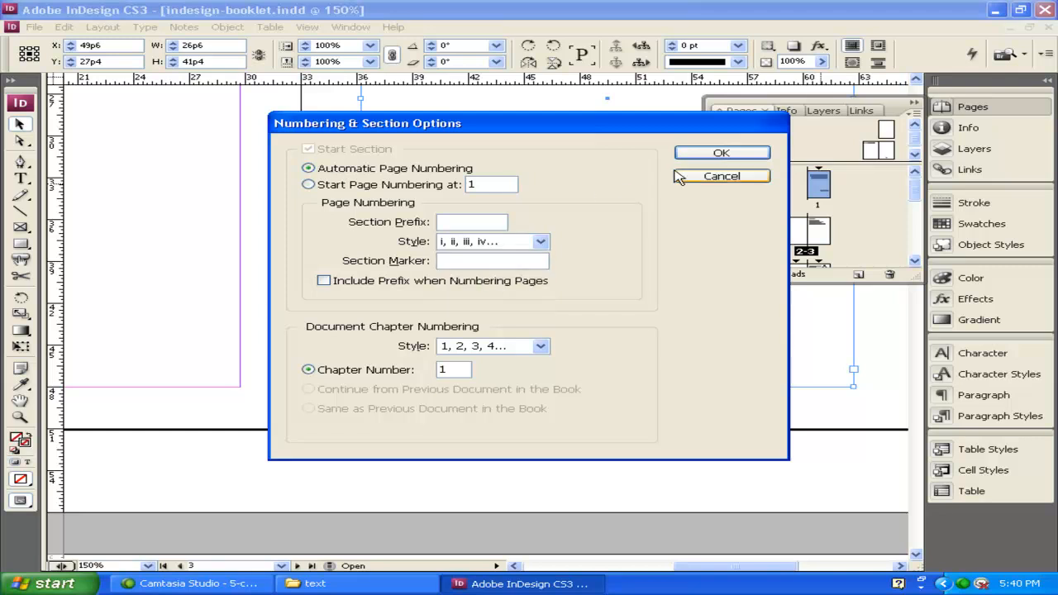
pyautogui.click(721, 152)
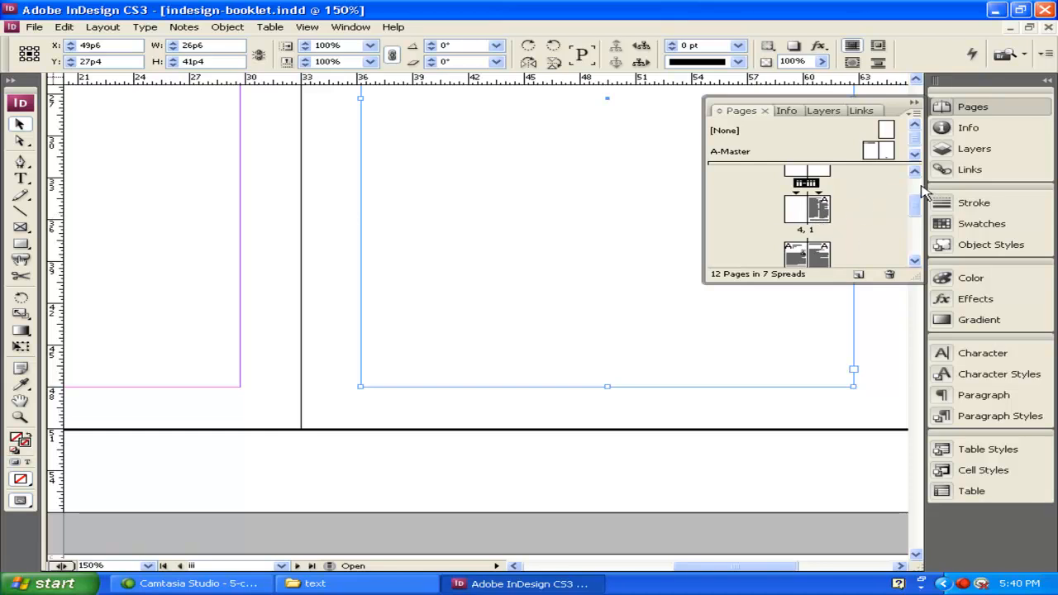
pyautogui.click(793, 208)
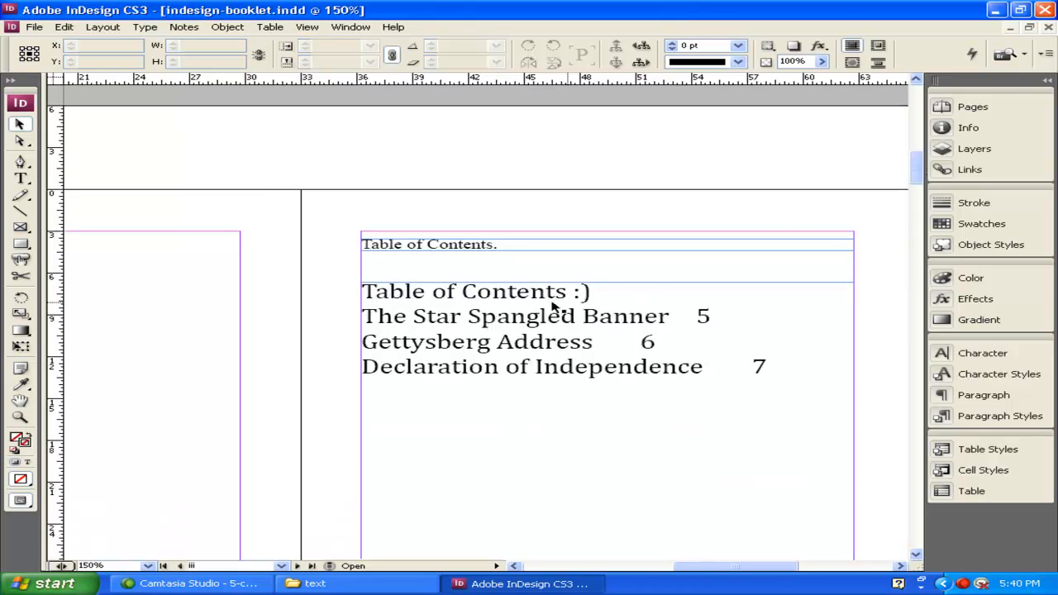
pyautogui.moveTo(453, 314)
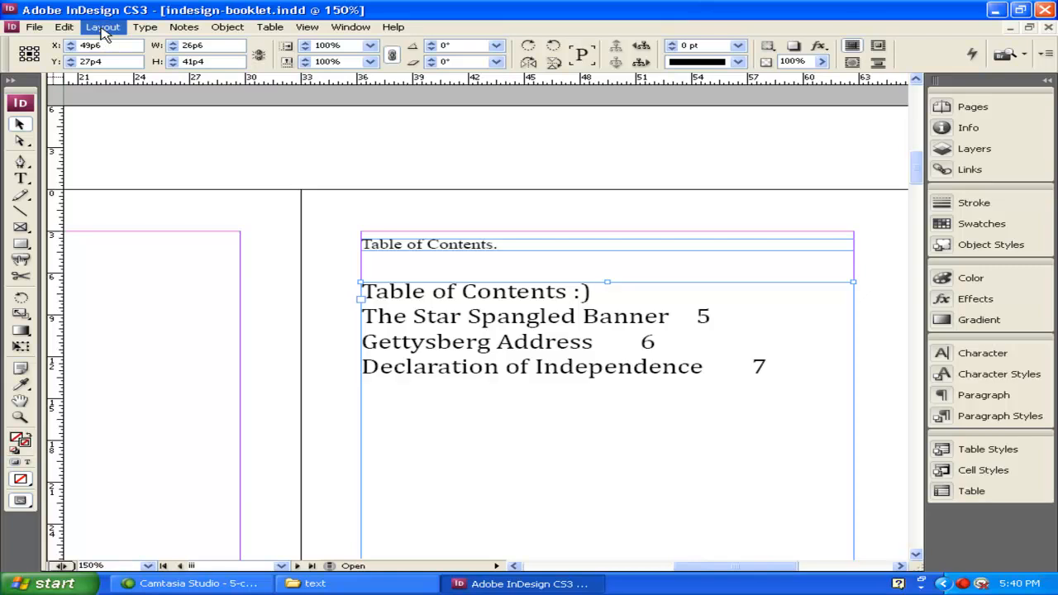
# Step: Run Layout > Update Table of Contents so the entries read pages 1, 2, 3
pyautogui.click(103, 27)
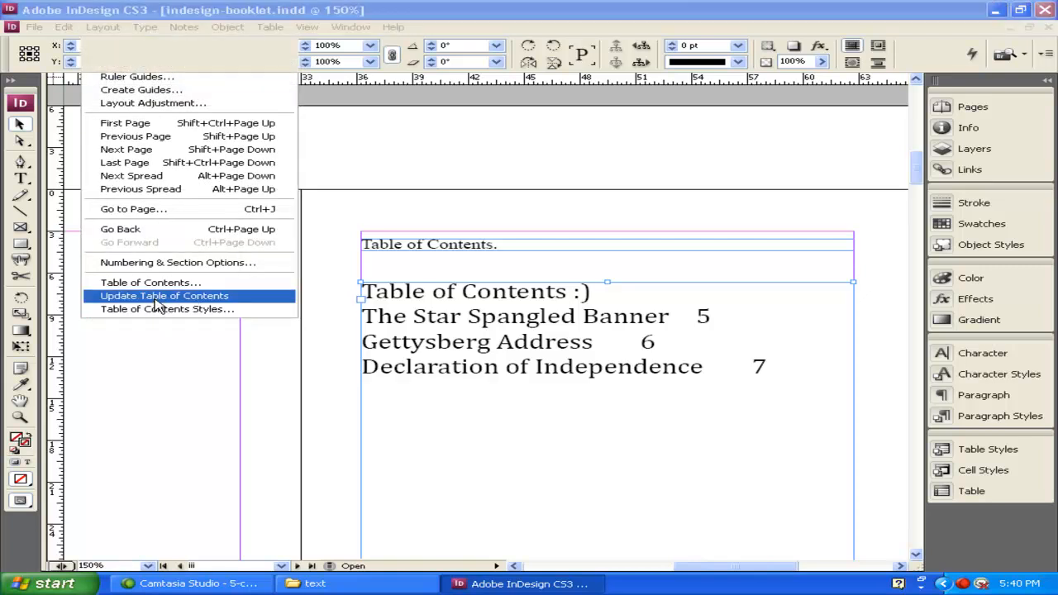
pyautogui.click(163, 294)
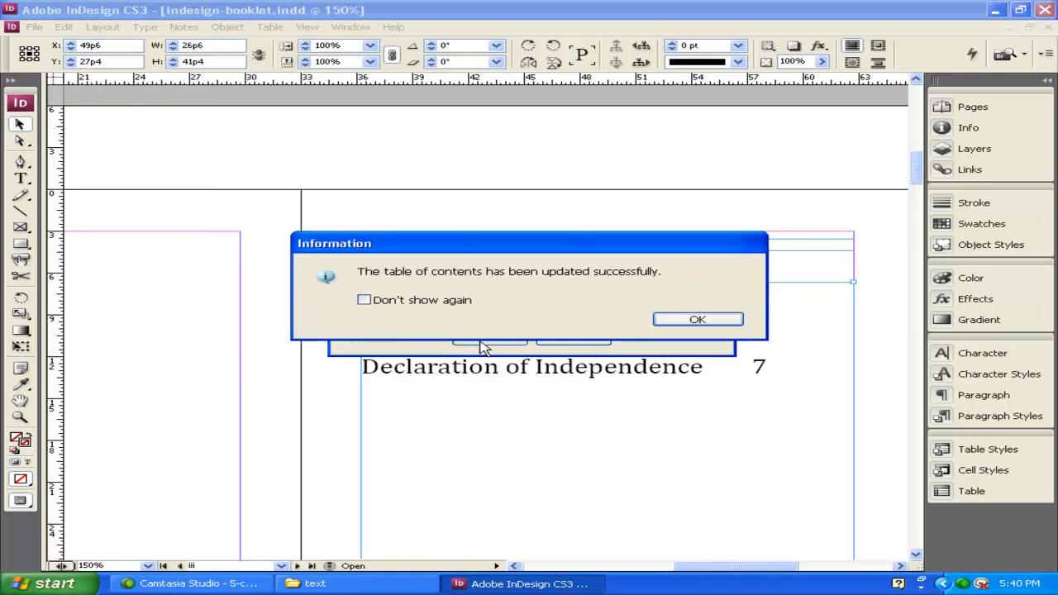
pyautogui.click(698, 319)
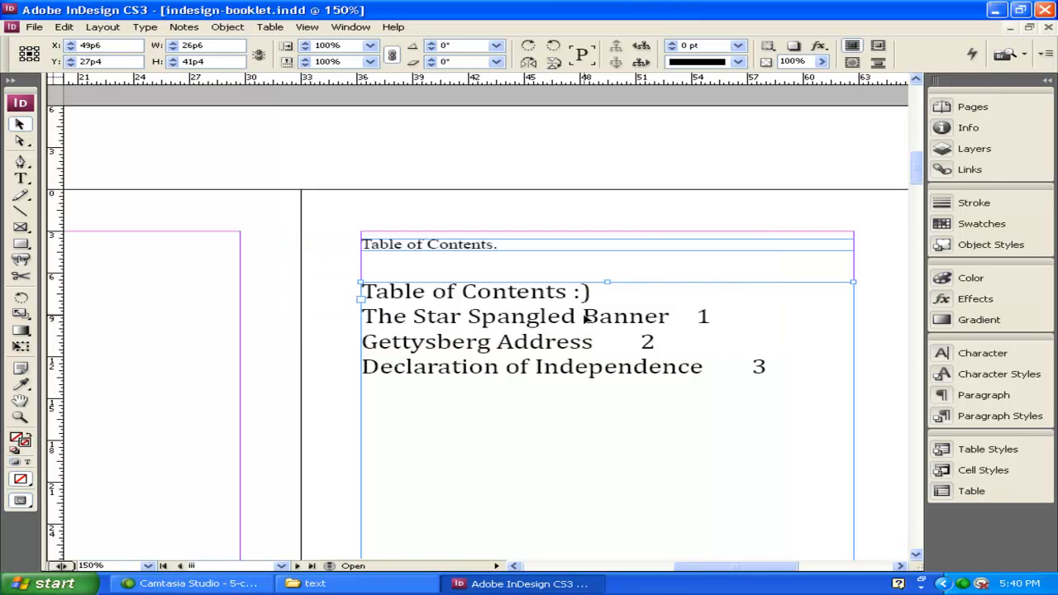
pyautogui.moveTo(879, 209)
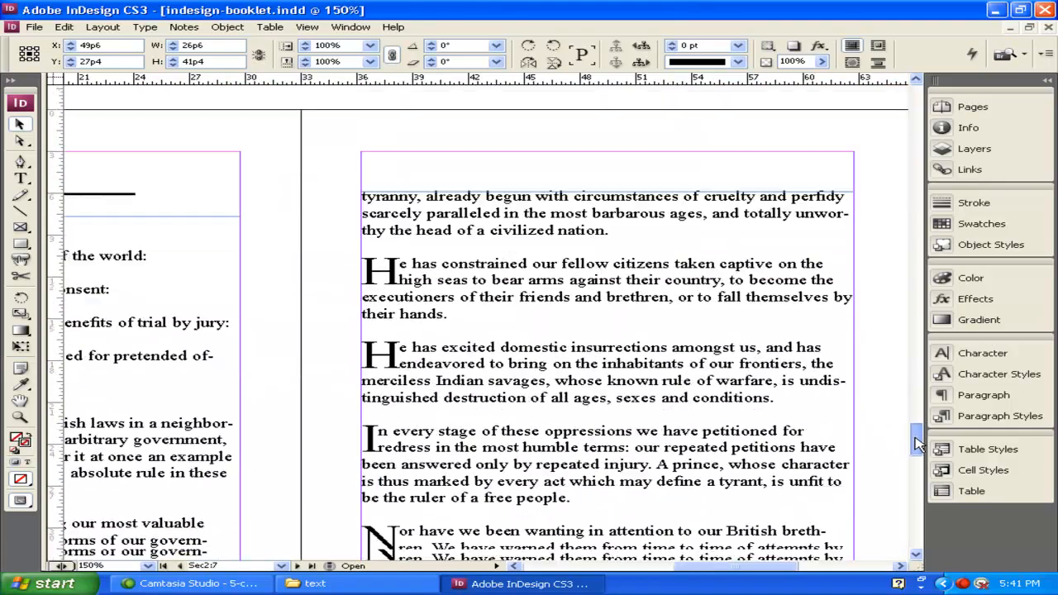
pyautogui.scroll(-3)
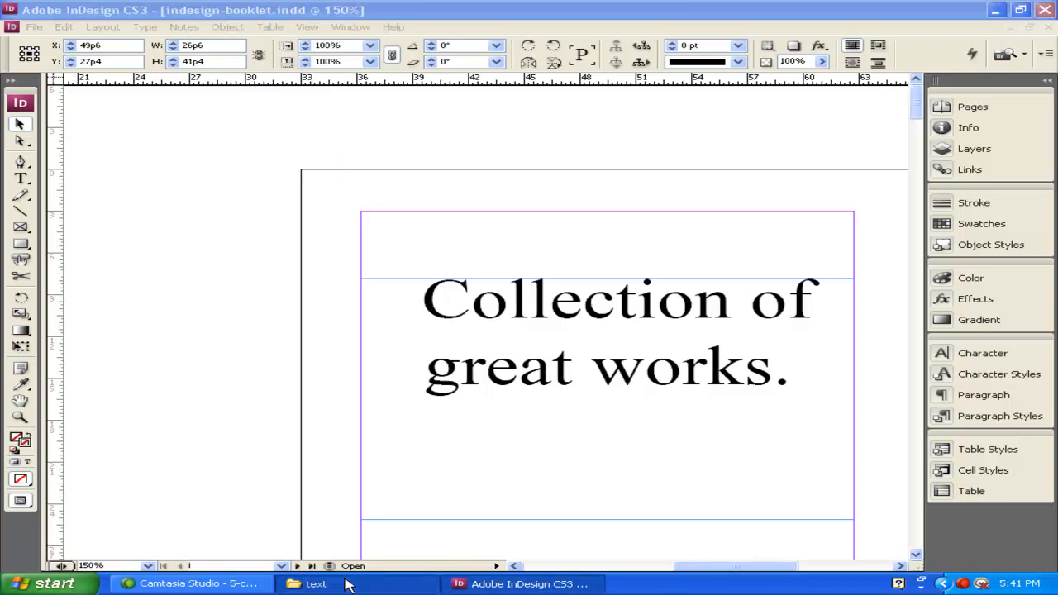
# Step: Navigate from the text folder up to booklet, then minimize the Explorer window
pyautogui.click(315, 584)
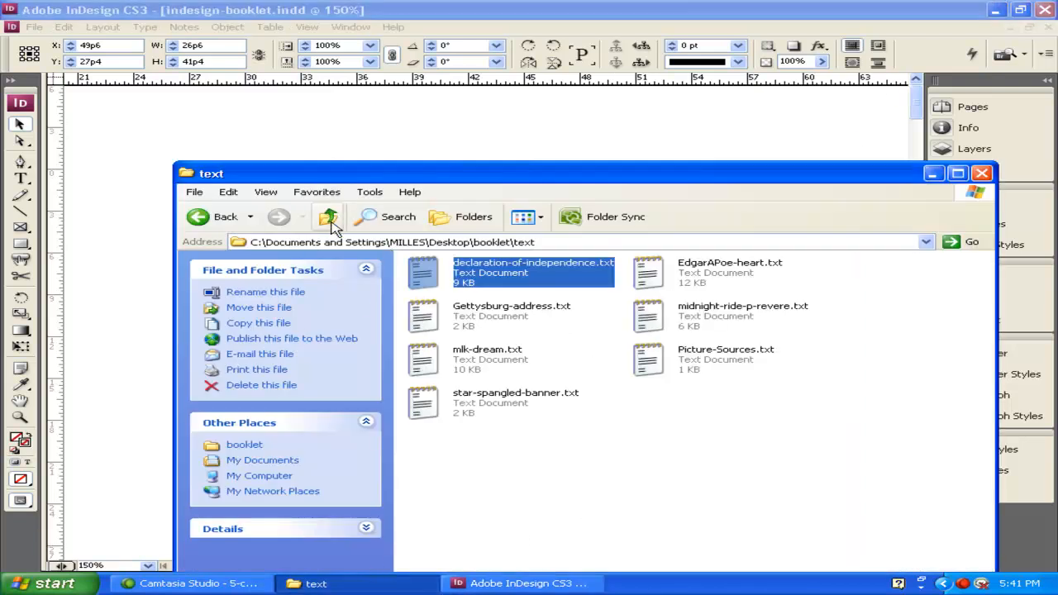
pyautogui.click(327, 216)
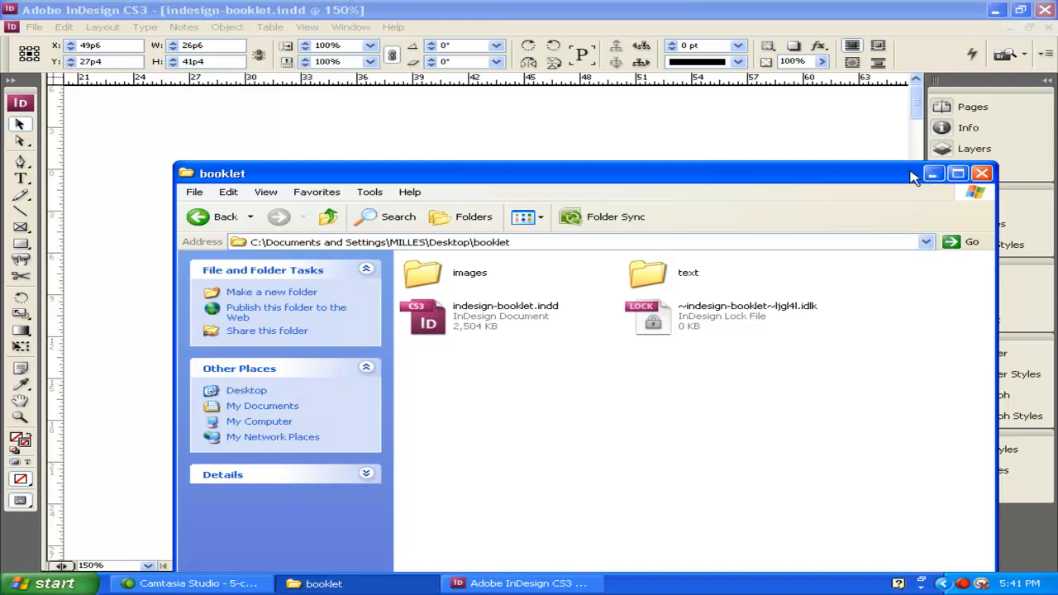
pyautogui.click(33, 27)
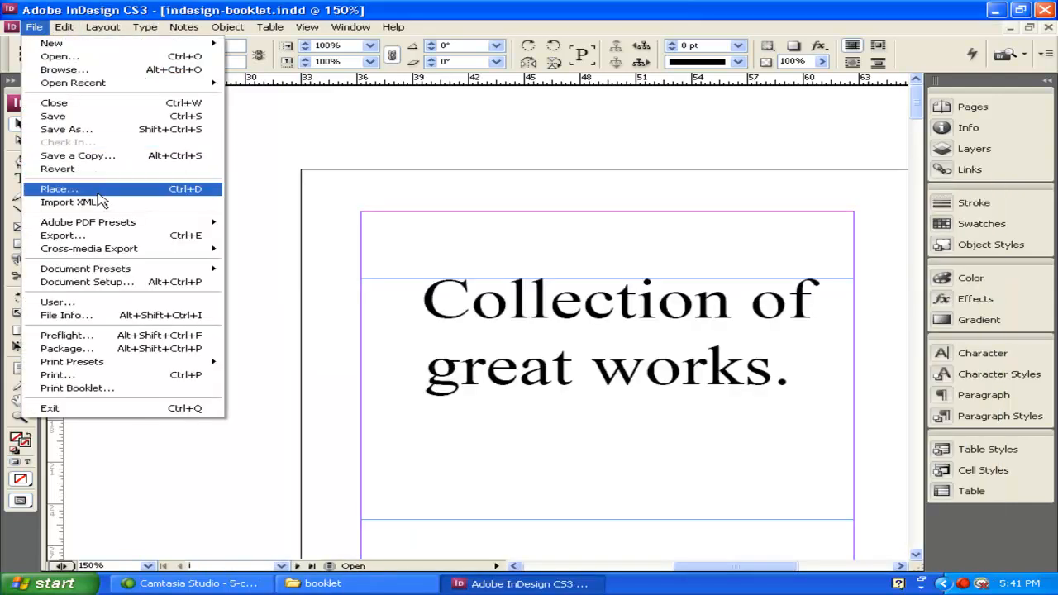